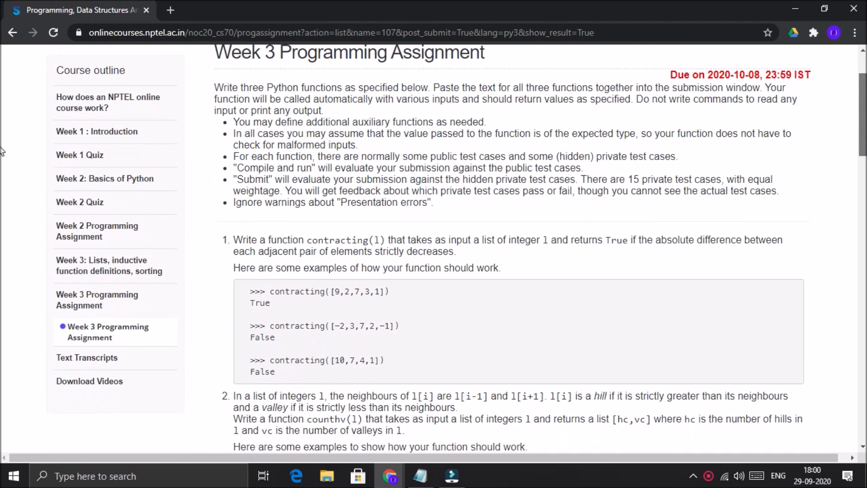
- Submit the Week 3 code already in the editor for private test grading
{"action": "scroll", "scroll_direction": "down", "scroll_amount": 3}
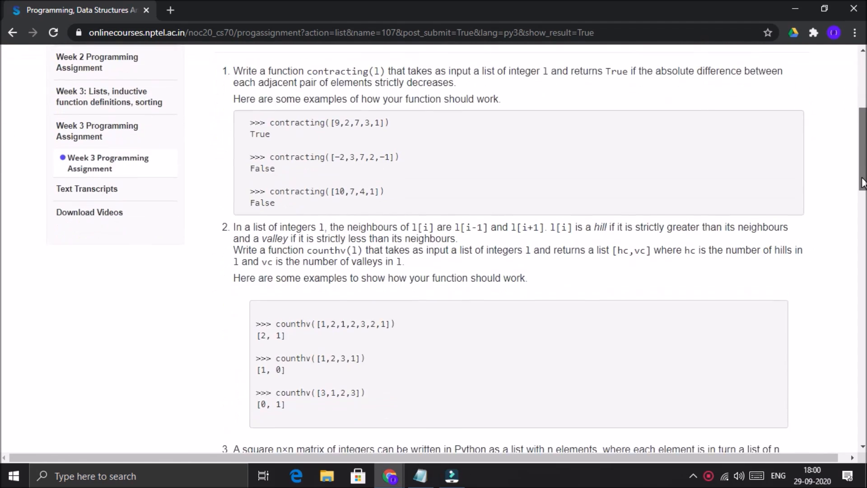
{"action": "scroll", "scroll_direction": "down", "scroll_amount": 3}
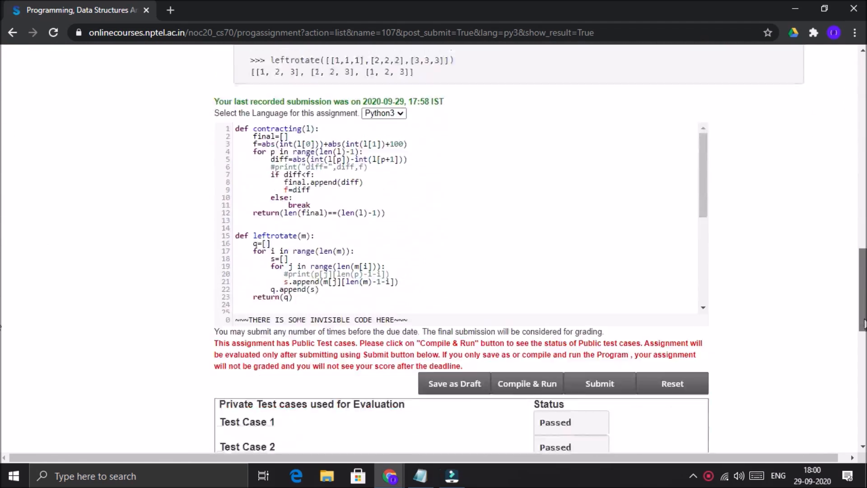
{"action": "scroll", "scroll_direction": "down", "scroll_amount": 3}
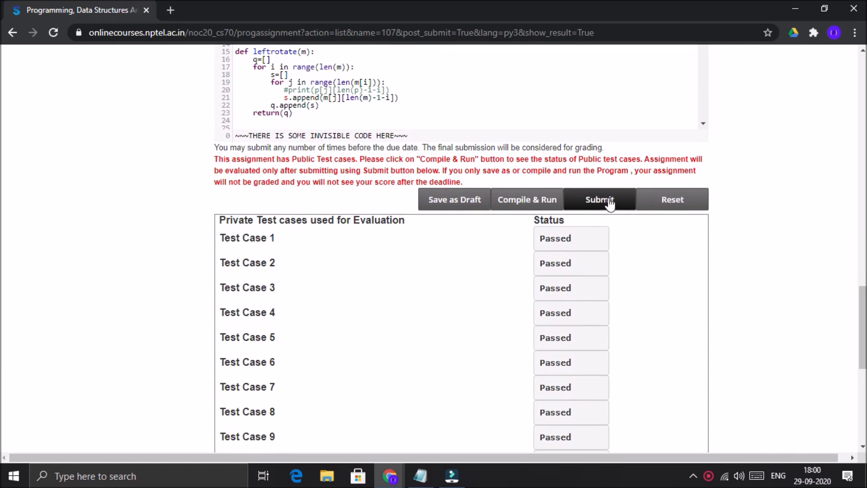
{"action": "left_click", "coordinate": [599, 199]}
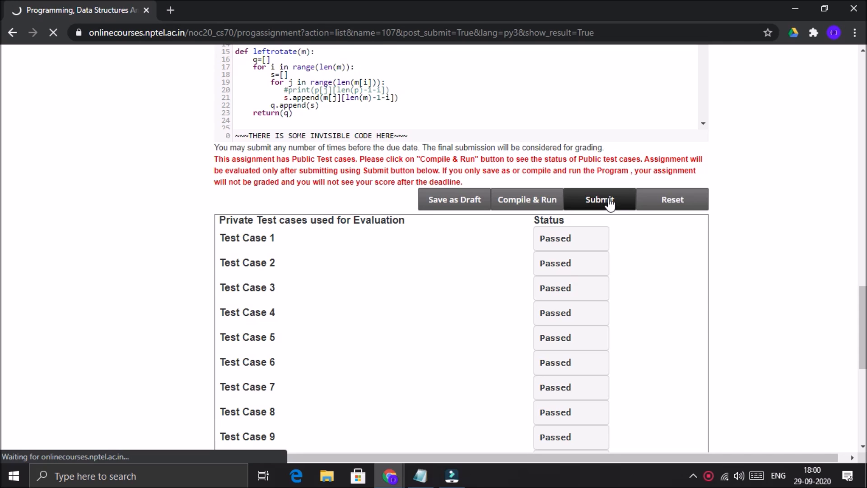
{"action": "left_click", "coordinate": [599, 199]}
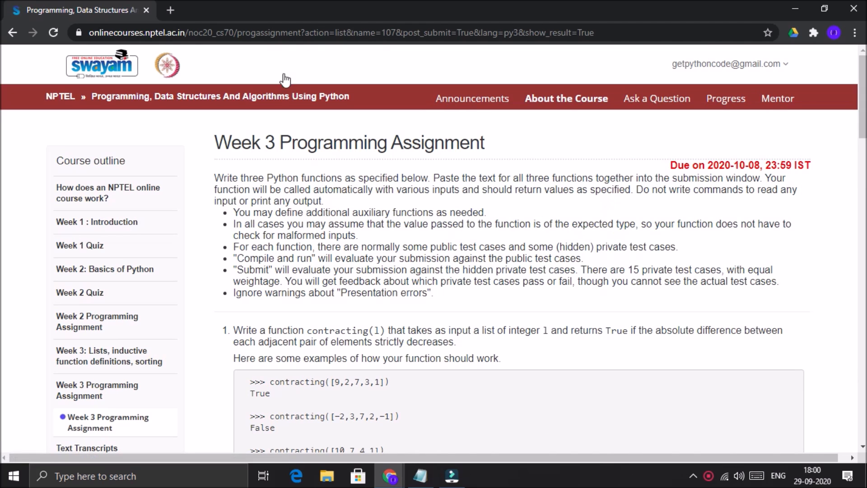
- Clear all previous code from the Week 3 submission editor
{"action": "scroll", "scroll_direction": "down", "scroll_amount": 3}
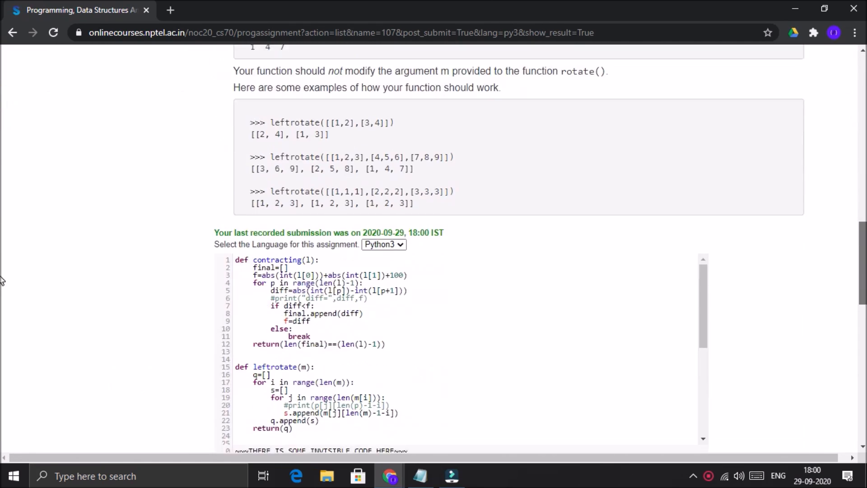
{"action": "scroll", "scroll_direction": "down", "scroll_amount": 3}
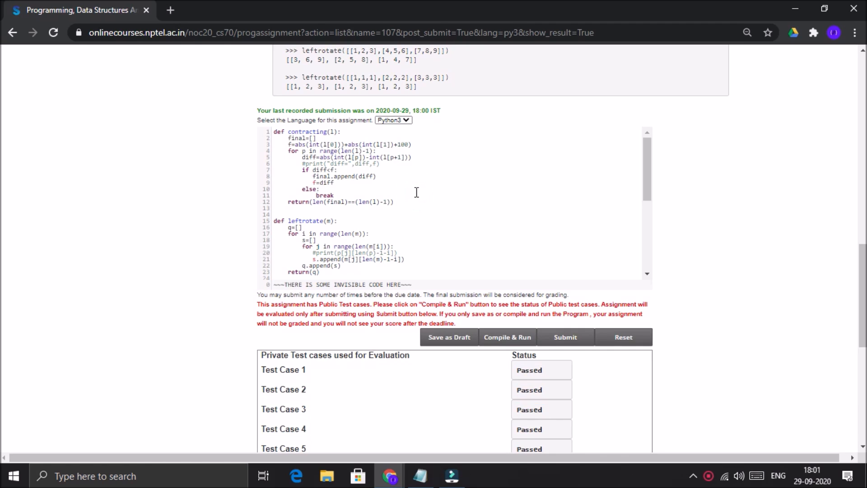
{"action": "left_click", "coordinate": [623, 337]}
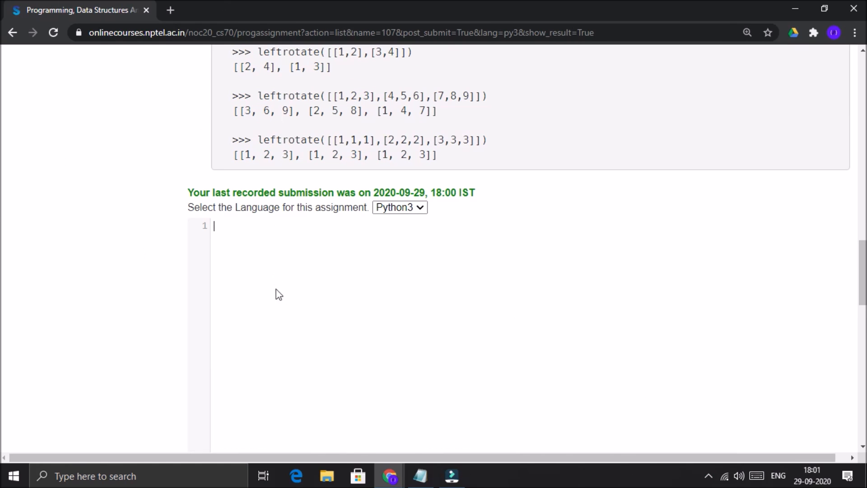
- Bring up the Notepad notes holding the Google Drive sharing link
{"action": "left_click", "coordinate": [421, 475]}
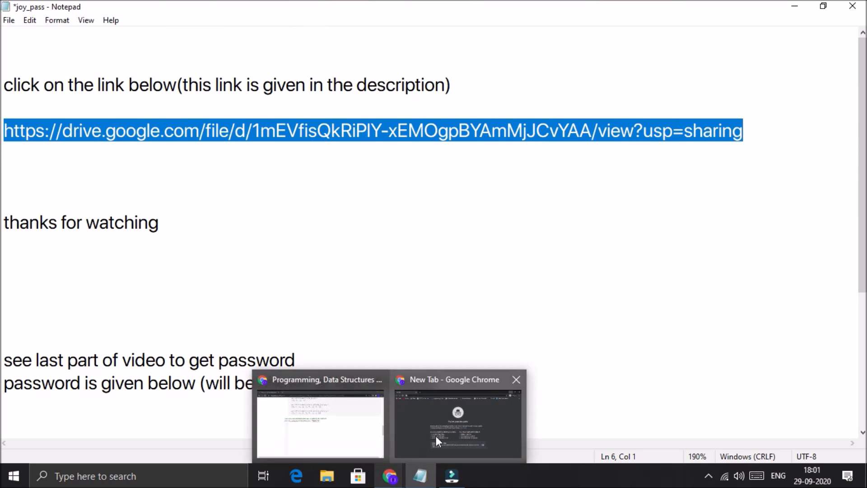
- Load the drive.google.com python_data.docx sharing link in the incognito Chrome window
{"action": "left_click", "coordinate": [457, 418]}
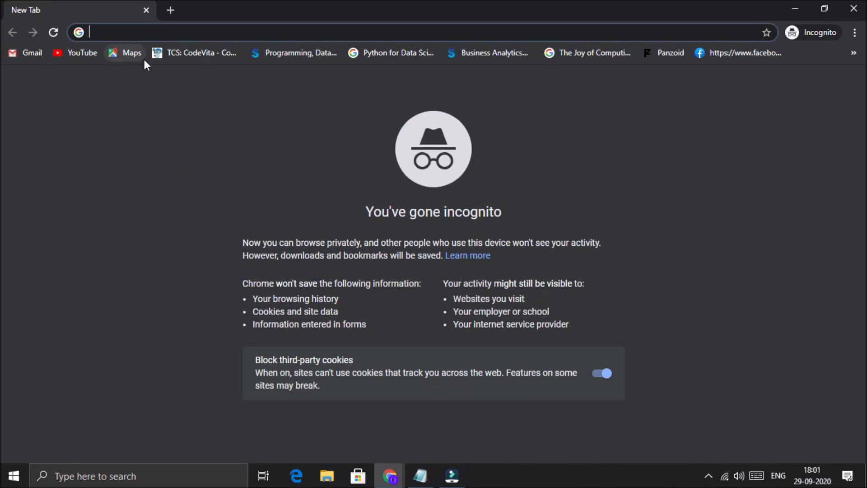
{"action": "type", "text": "drive.google.com/file/d/1mEVfisQkRiPIY-xEMOgpBYAmMjJCvYAA/view?usp=sharing"}
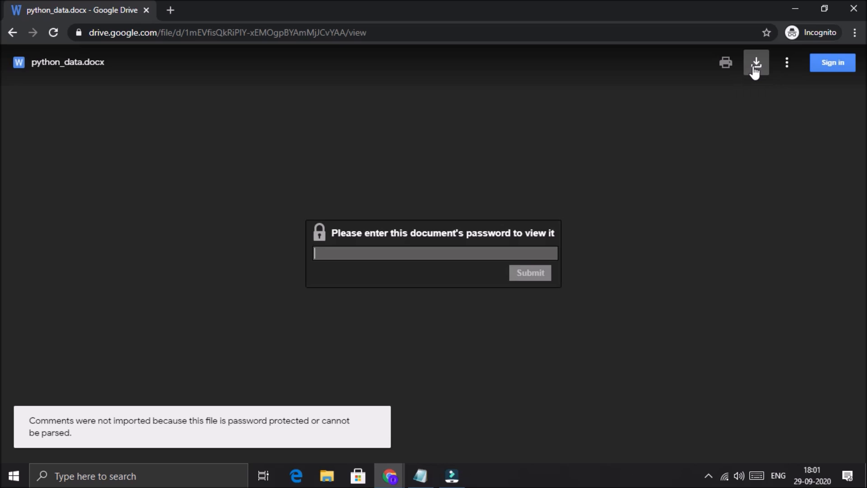
- Download python_data.docx and save it as python_data (1).docx in the songs folder
{"action": "left_click", "coordinate": [756, 62]}
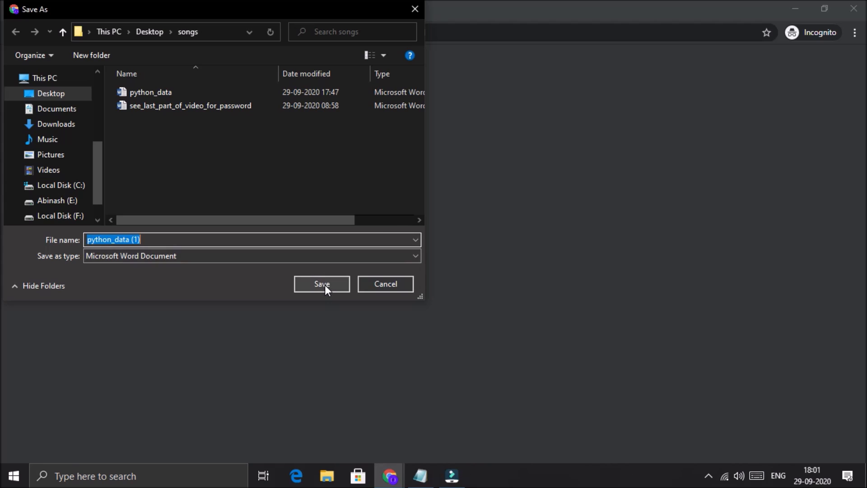
{"action": "left_click", "coordinate": [321, 284]}
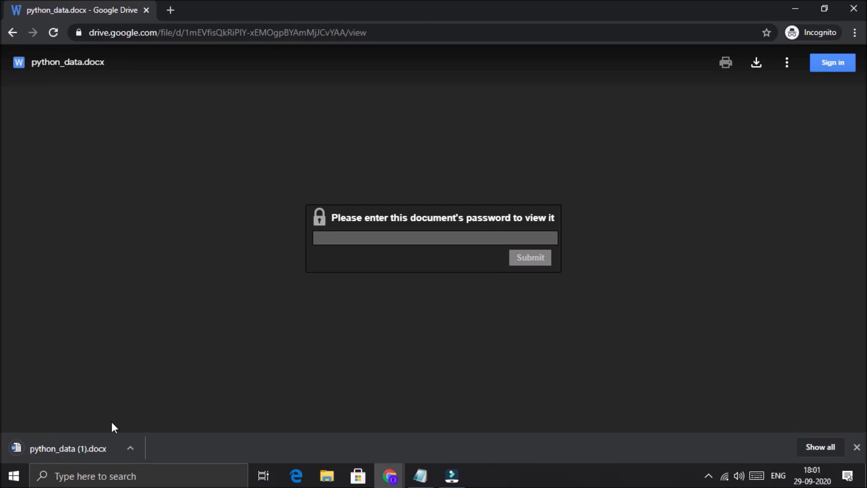
{"action": "mouse_move", "coordinate": [88, 450]}
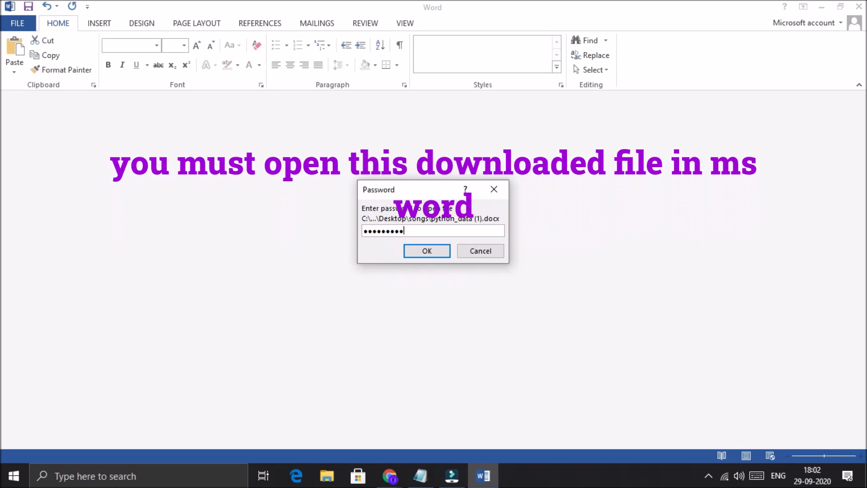
- Open python_data (1).docx with its password and enable editing in Word
{"action": "left_click", "coordinate": [426, 251]}
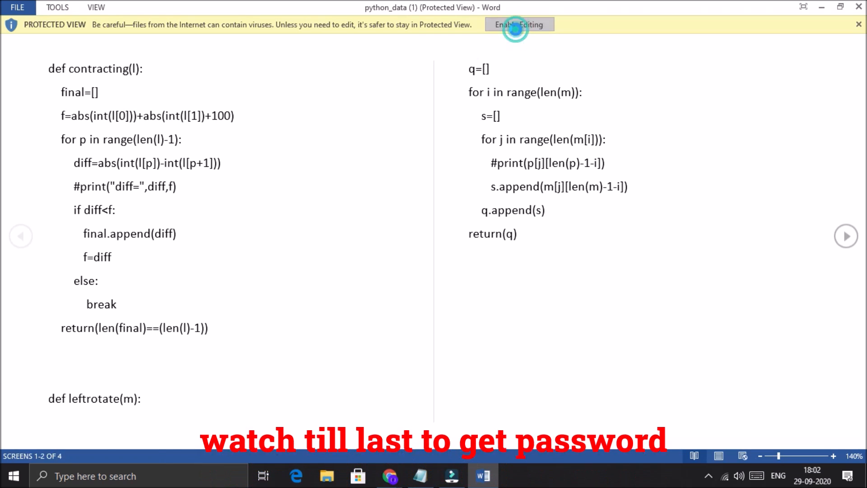
{"action": "left_click", "coordinate": [519, 25]}
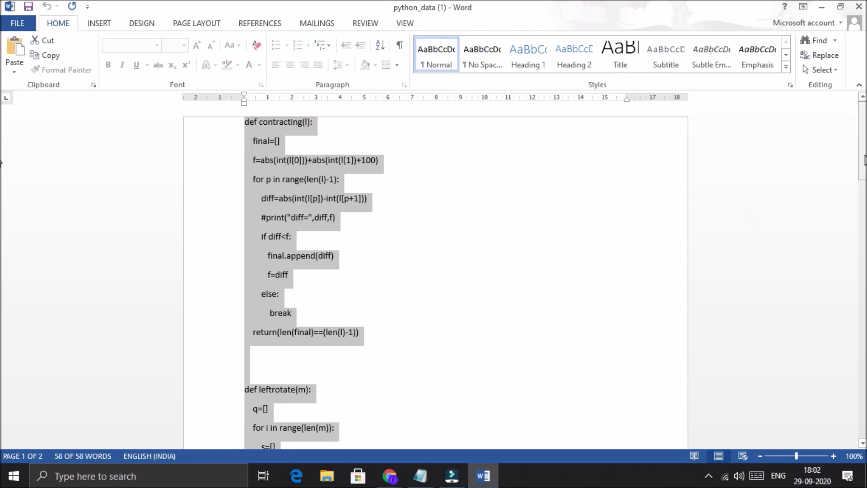
{"action": "scroll", "scroll_direction": "down", "scroll_amount": 3}
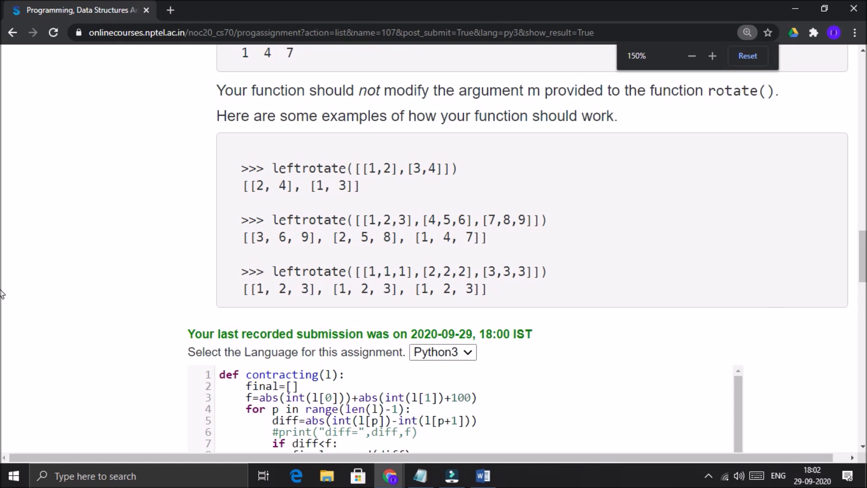
{"action": "scroll", "scroll_direction": "down", "scroll_amount": 3}
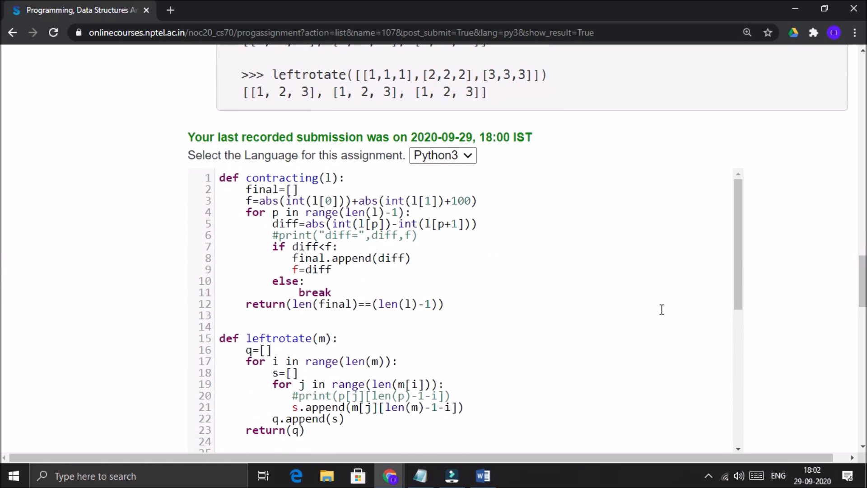
{"action": "scroll", "scroll_direction": "up", "scroll_amount": 3}
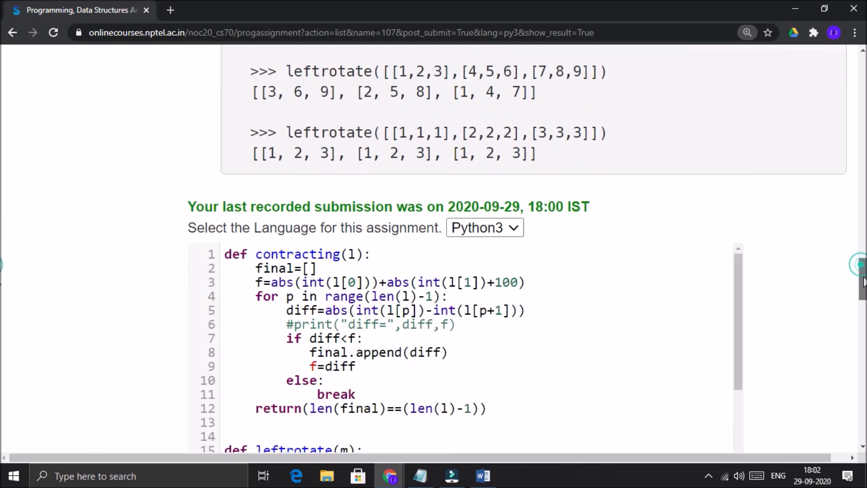
{"action": "scroll", "scroll_direction": "down", "scroll_amount": 3}
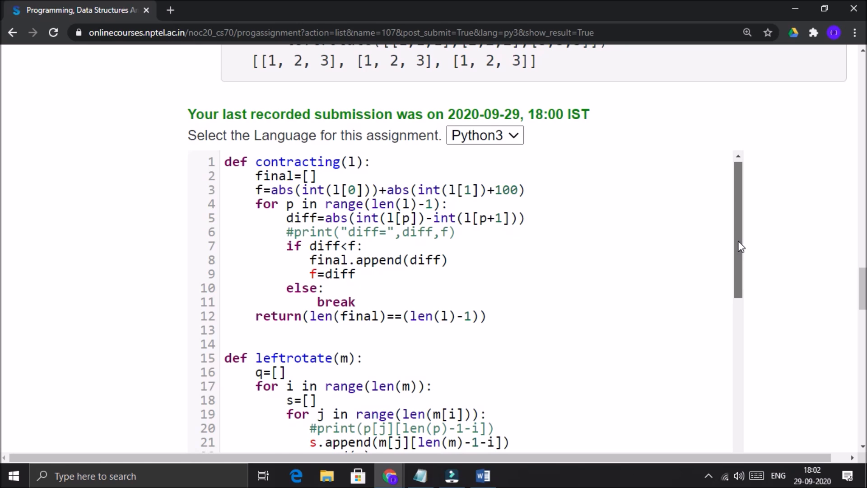
{"action": "scroll", "scroll_direction": "down", "scroll_amount": 3}
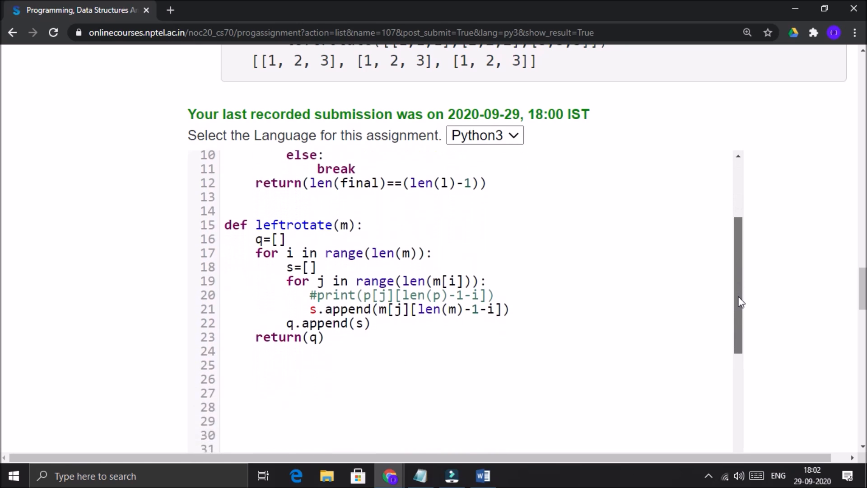
{"action": "scroll", "scroll_direction": "down", "scroll_amount": 3}
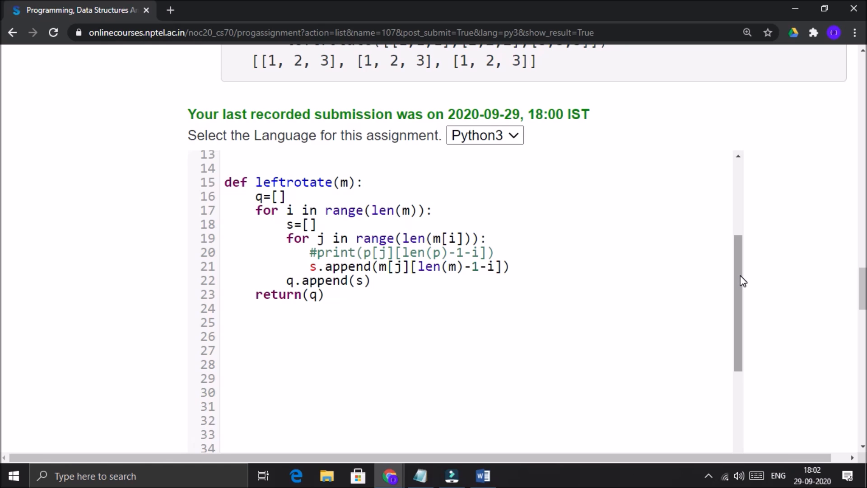
{"action": "scroll", "scroll_direction": "down", "scroll_amount": 3}
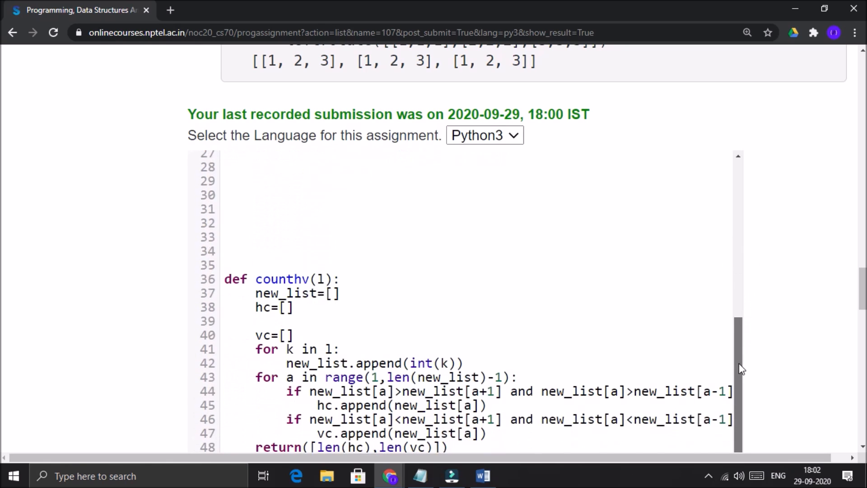
{"action": "scroll", "scroll_direction": "down", "scroll_amount": 3}
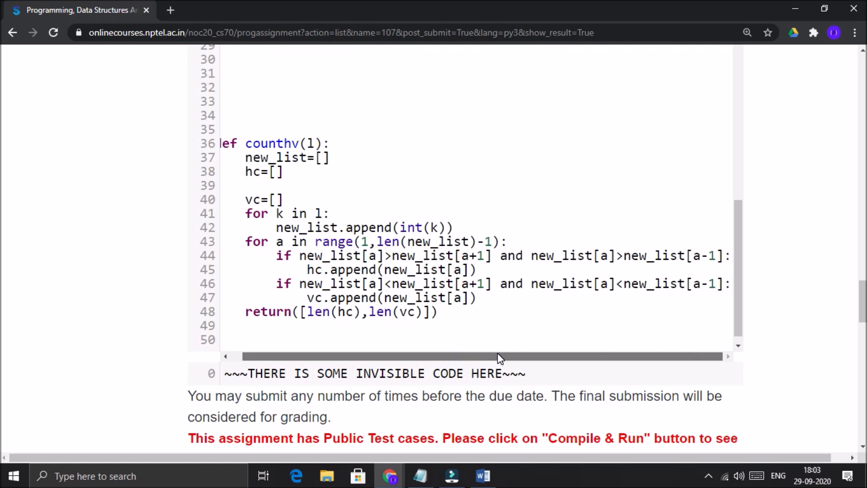
{"action": "mouse_move", "coordinate": [499, 360]}
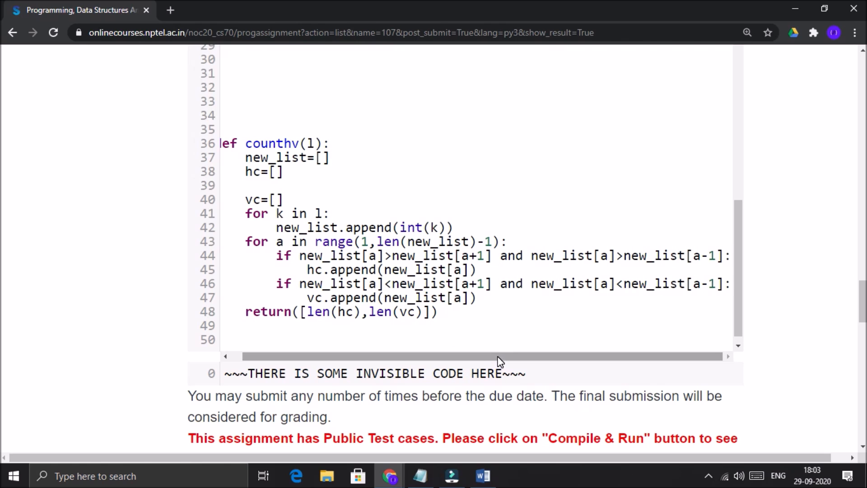
{"action": "scroll", "scroll_direction": "down", "scroll_amount": 3}
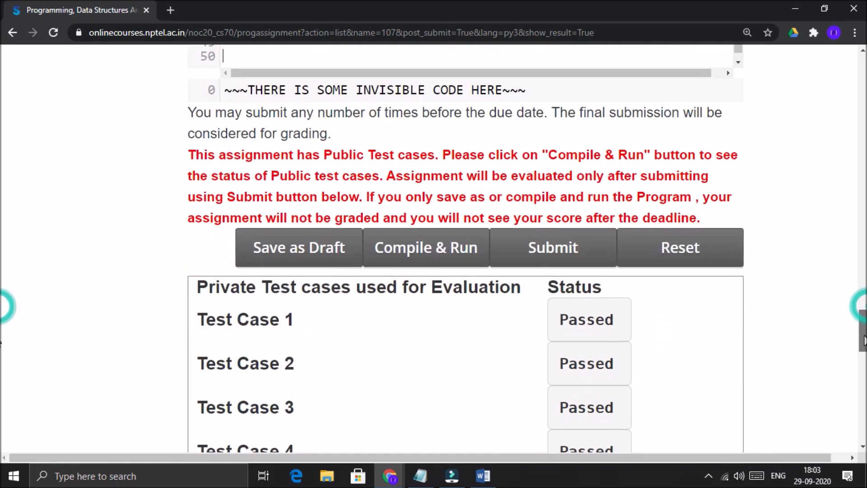
- Zoom the page out and Compile & Run the Week 3 code on public tests
{"action": "left_click", "coordinate": [298, 247]}
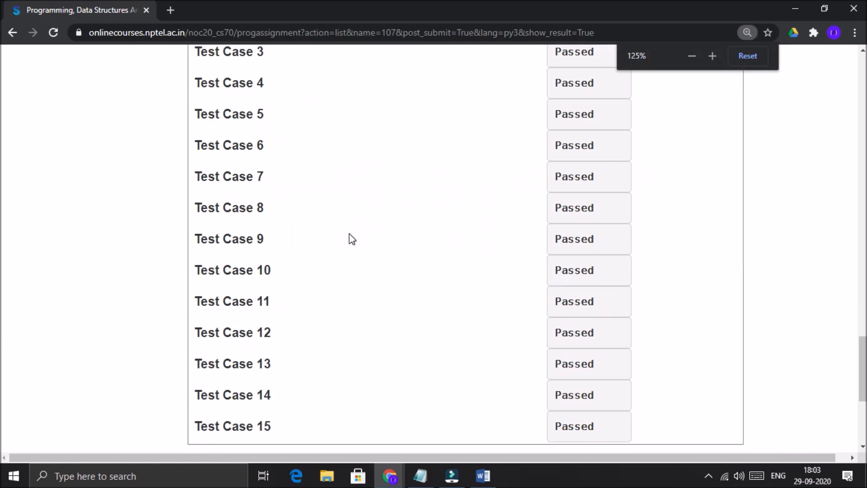
{"action": "scroll", "scroll_direction": "down", "scroll_amount": 3}
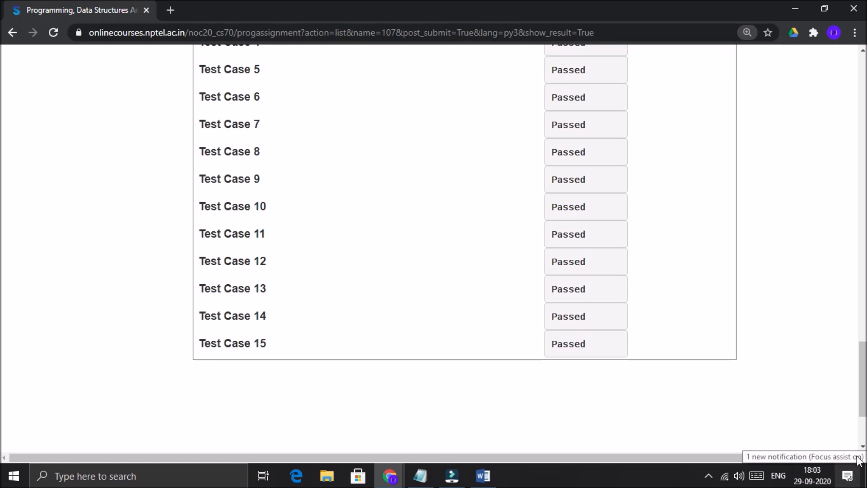
{"action": "scroll", "scroll_direction": "up", "scroll_amount": 3}
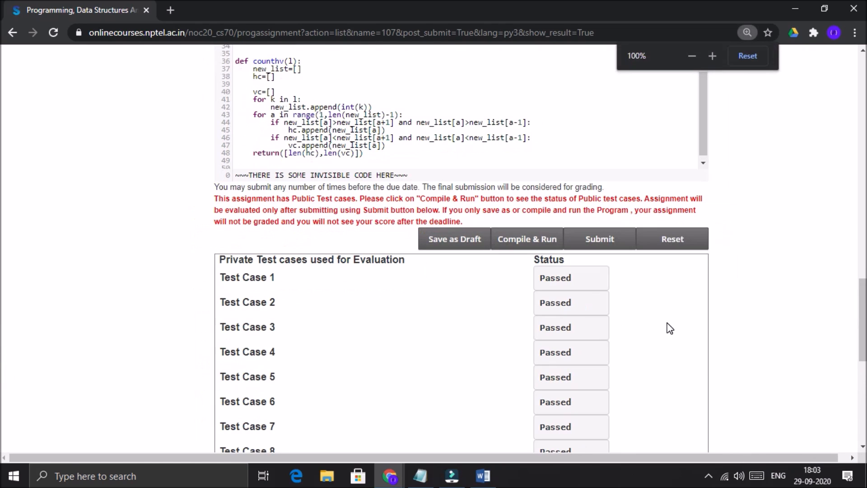
{"action": "left_click", "coordinate": [527, 239]}
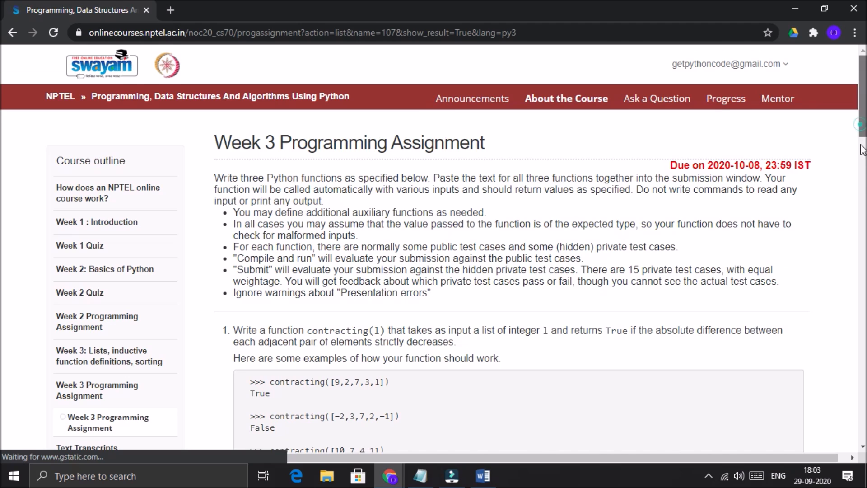
{"action": "scroll", "scroll_direction": "down", "scroll_amount": 3}
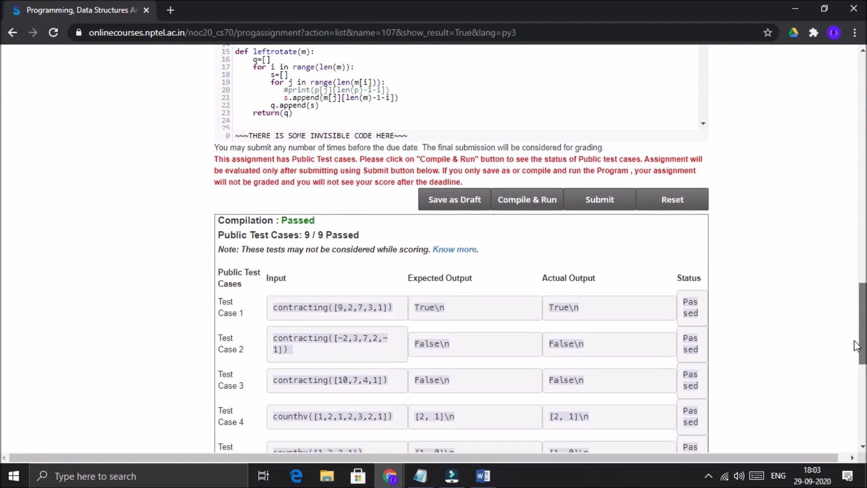
{"action": "scroll", "scroll_direction": "down", "scroll_amount": 3}
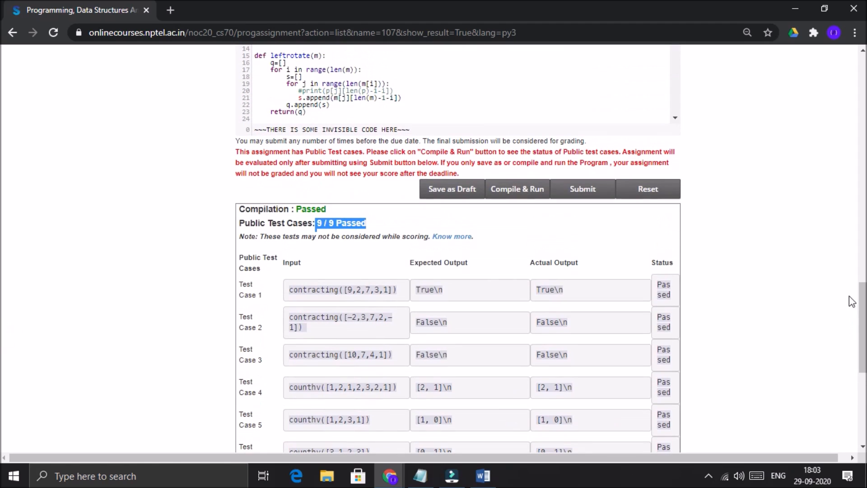
{"action": "left_click", "coordinate": [583, 189]}
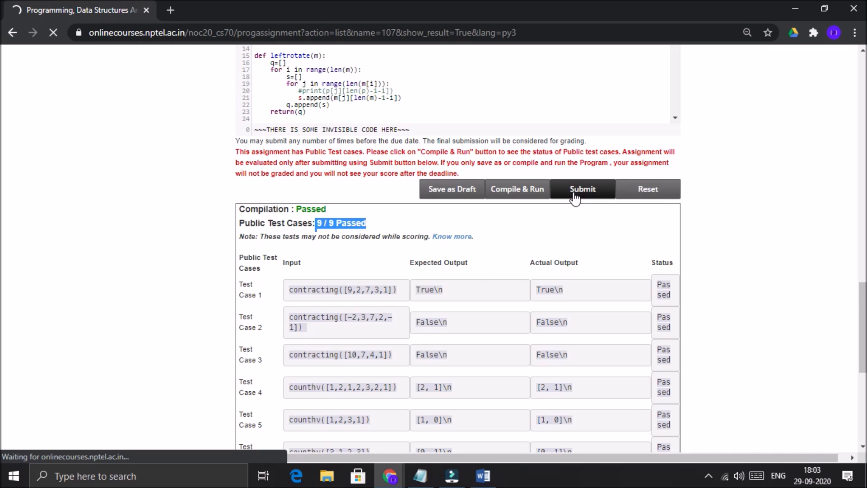
- Submit the code and confirm Test Cases 1–15 all show Passed
{"action": "left_click", "coordinate": [582, 189]}
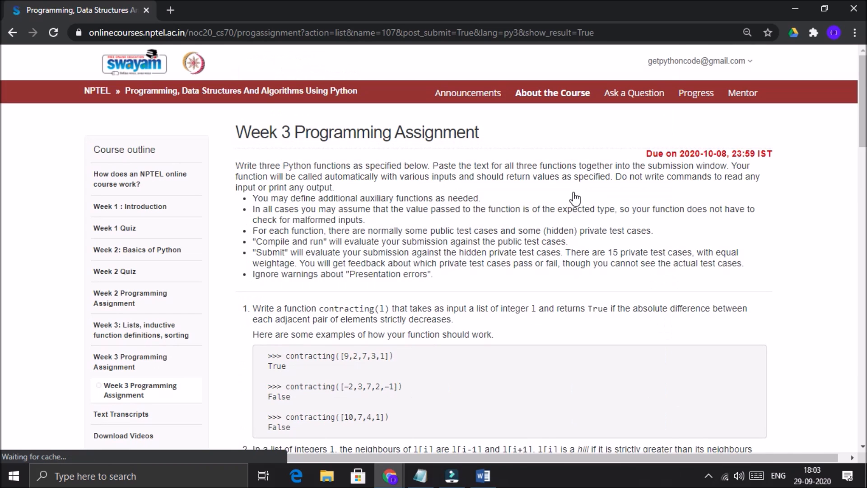
{"action": "scroll", "scroll_direction": "down", "scroll_amount": 3}
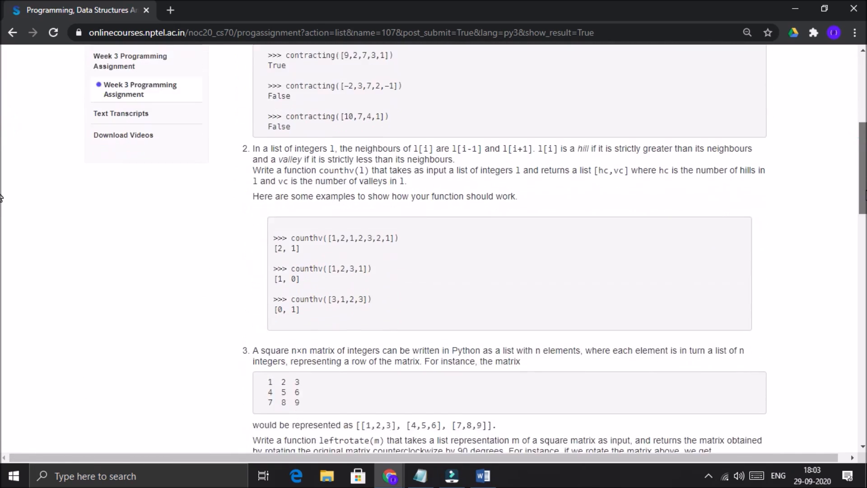
{"action": "scroll", "scroll_direction": "down", "scroll_amount": 3}
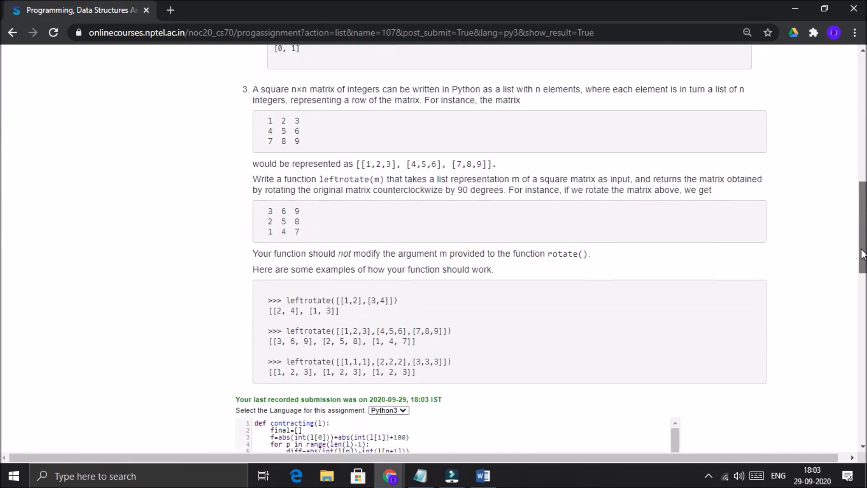
{"action": "scroll", "scroll_direction": "down", "scroll_amount": 3}
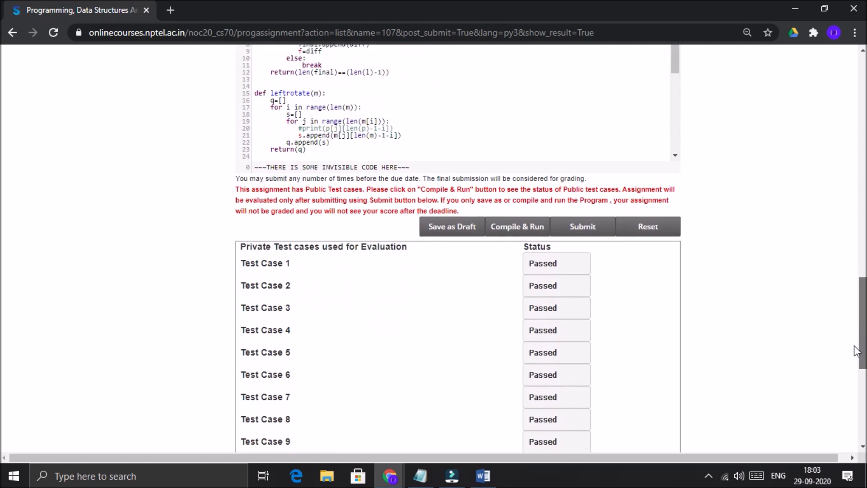
{"action": "scroll", "scroll_direction": "down", "scroll_amount": 3}
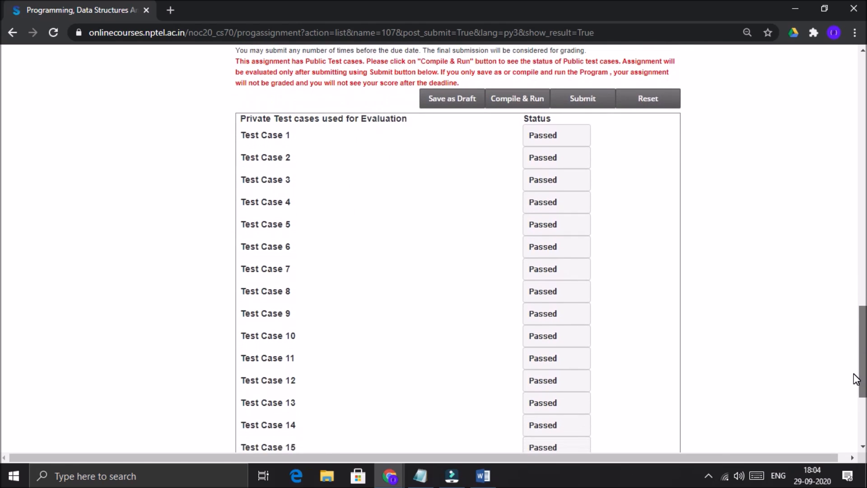
{"action": "scroll", "scroll_direction": "down", "scroll_amount": 3}
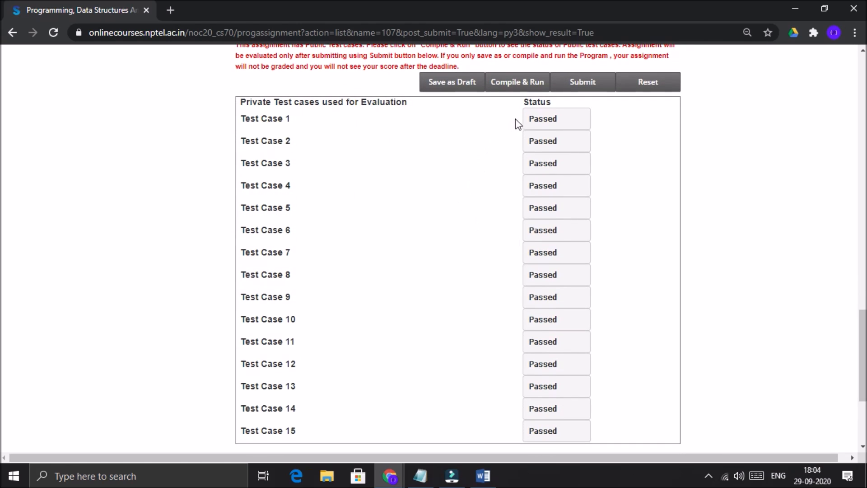